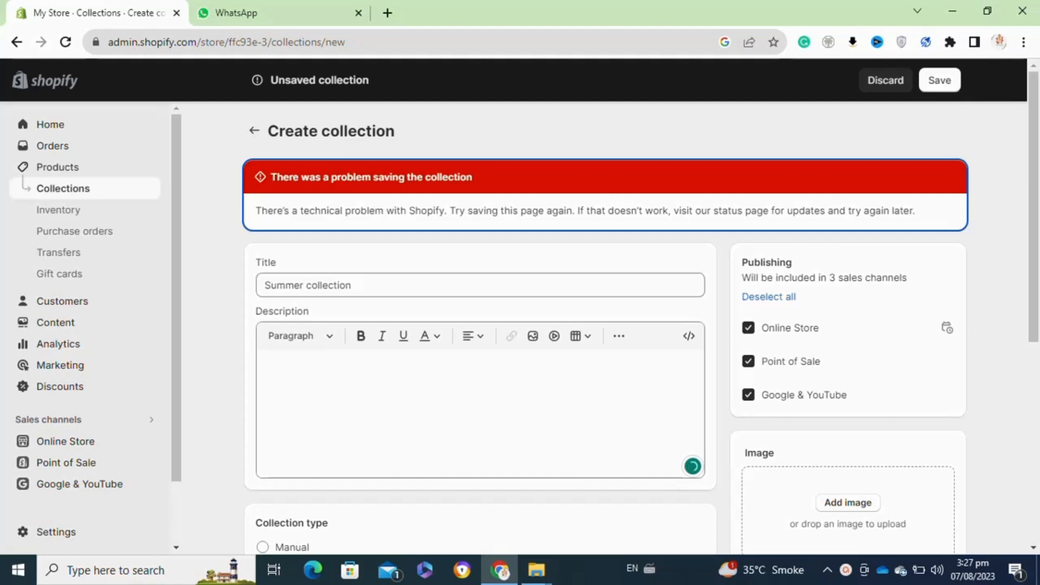
mouse_move(212, 302)
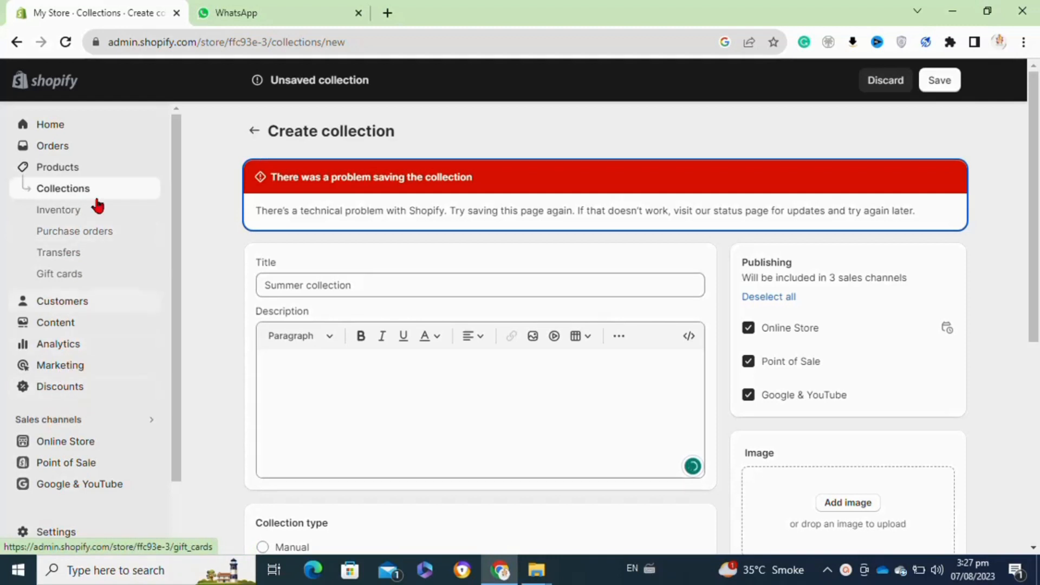
mouse_move(82, 180)
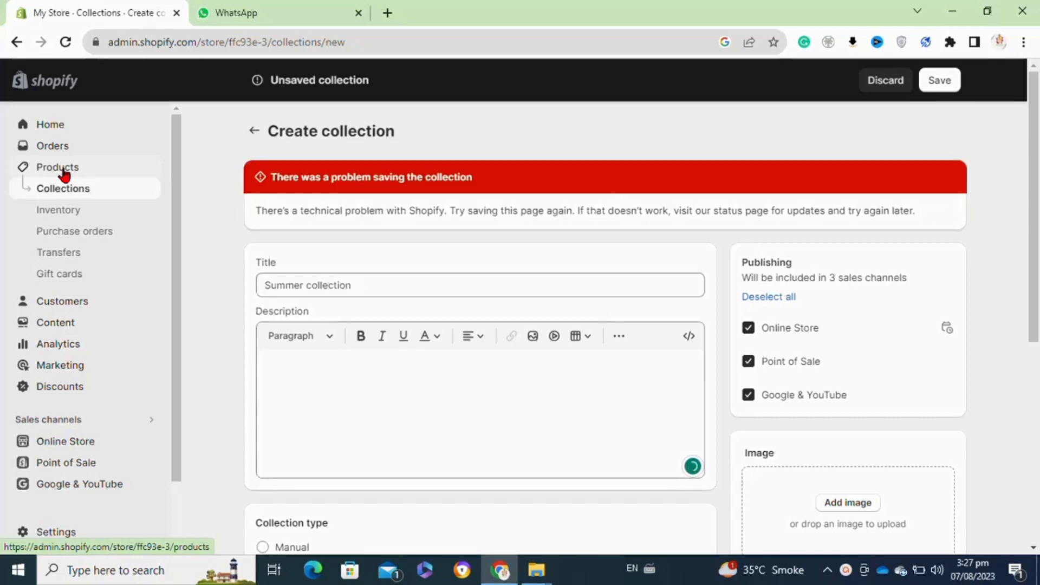
Step: Go to the store's Products list from the Shopify admin sidebar
click(57, 166)
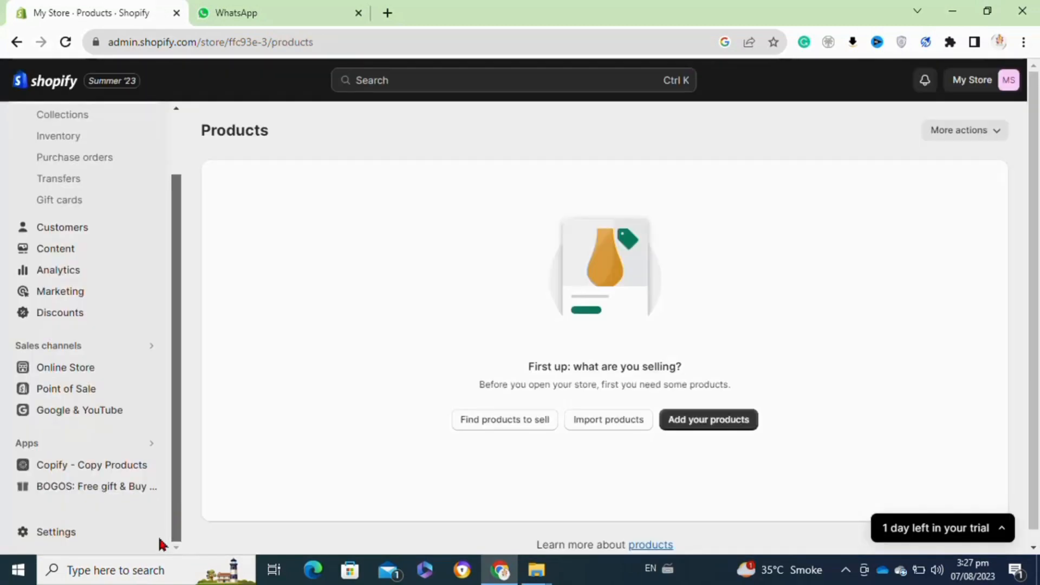
mouse_move(91, 483)
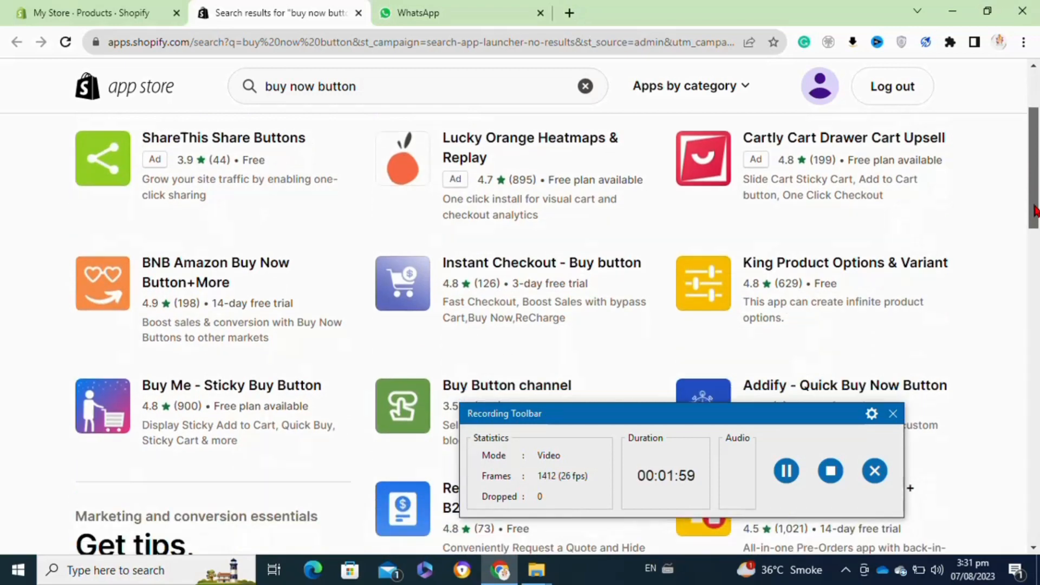
Step: View the Instant Checkout - Buy button listing and its screenshot gallery
click(541, 262)
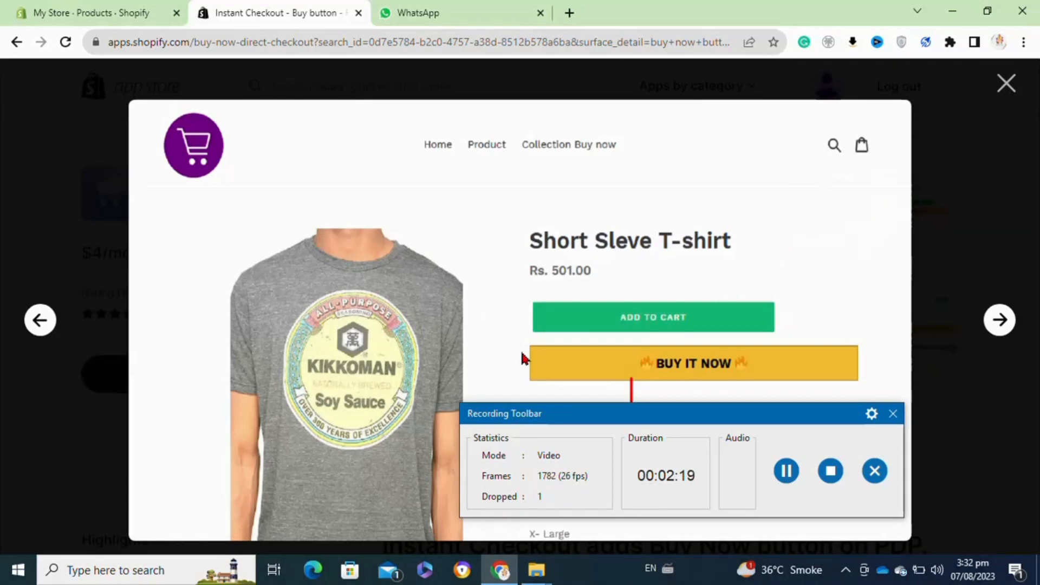
mouse_move(711, 384)
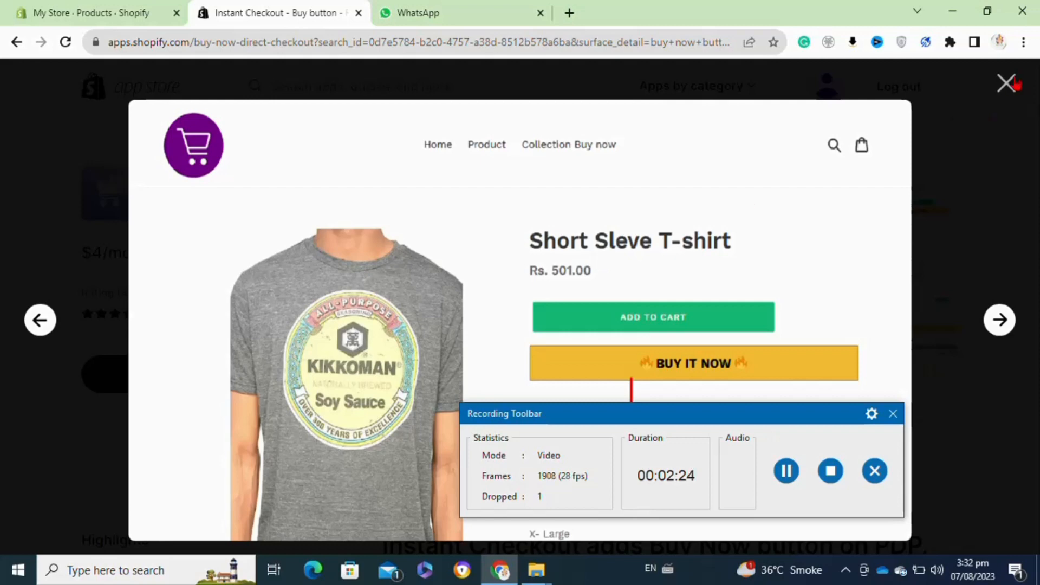
click(1004, 83)
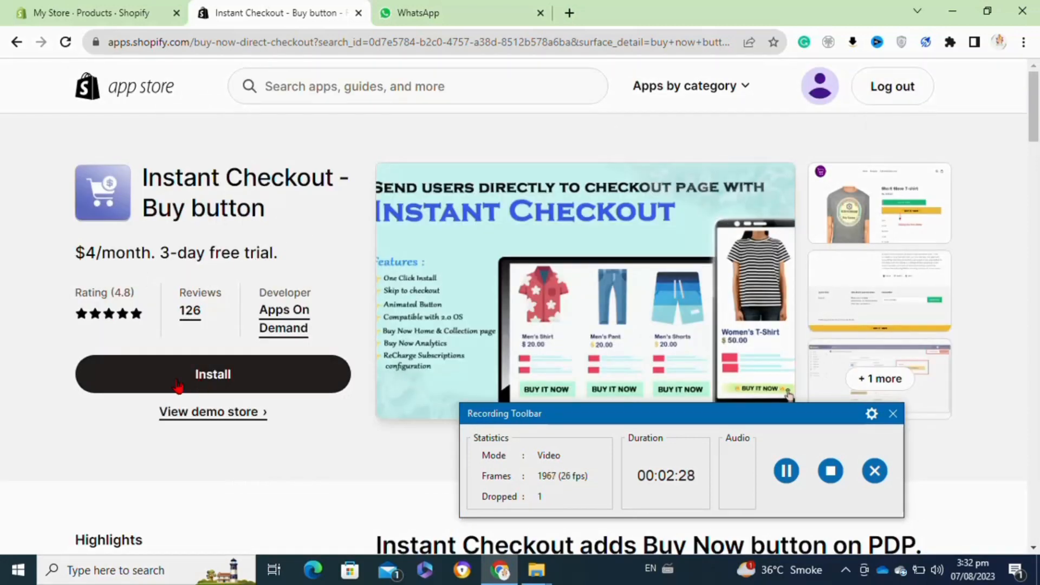
Step: Install Instant Checkout - Buy button on My Store, approving its customer and store data access
click(213, 373)
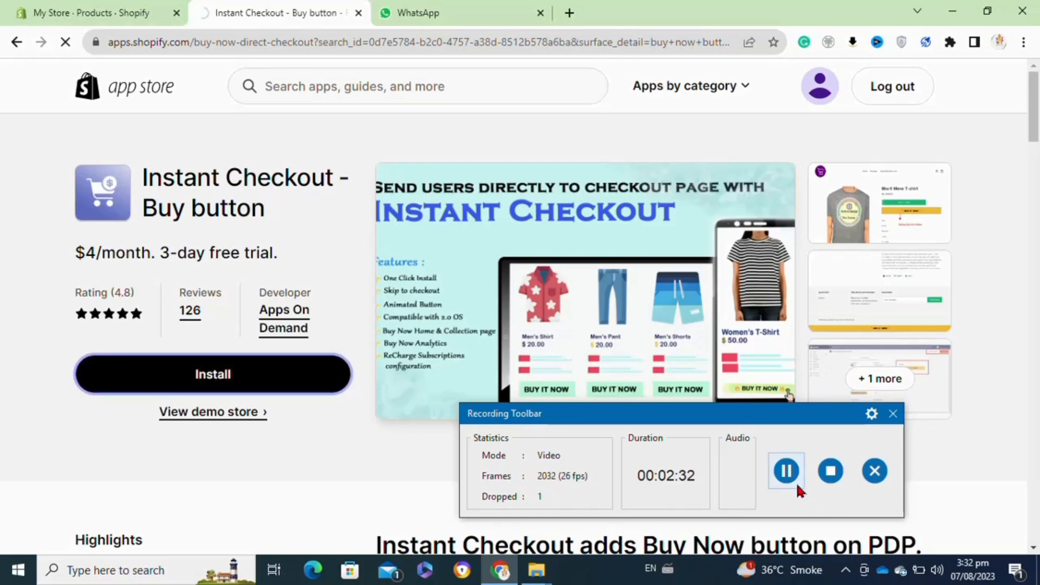
click(212, 374)
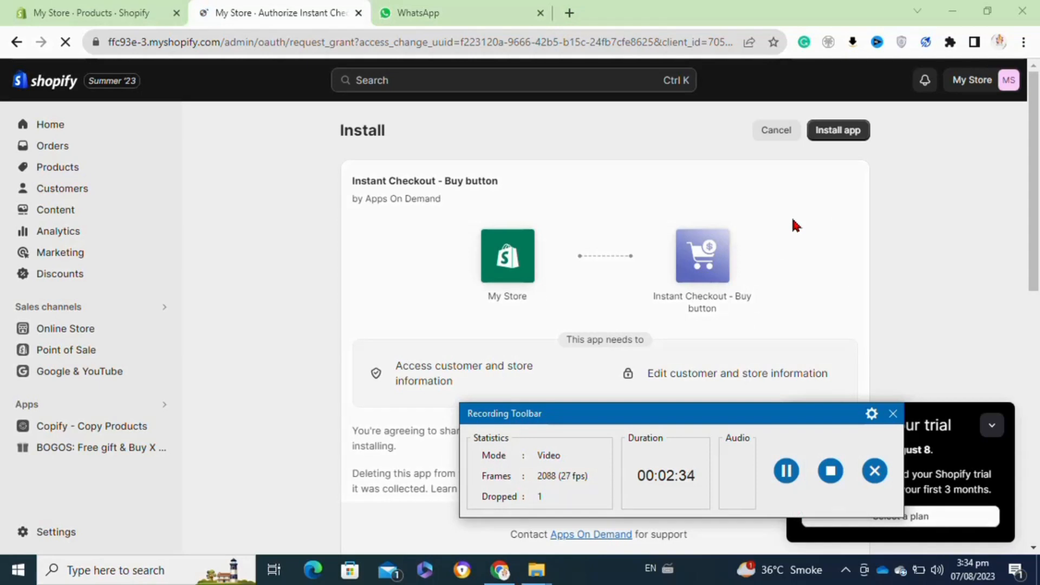
mouse_move(743, 168)
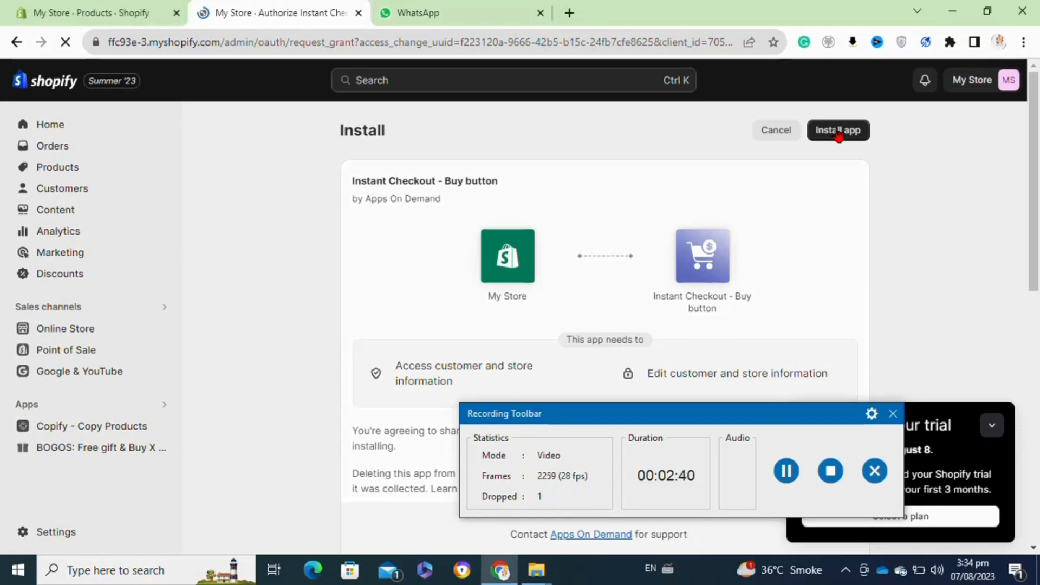
click(838, 130)
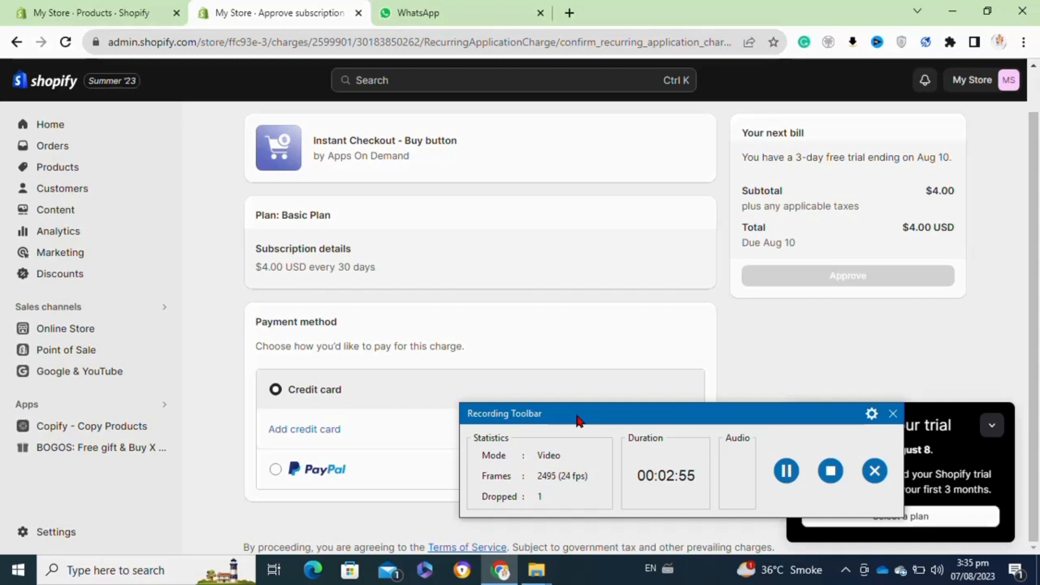
mouse_move(789, 435)
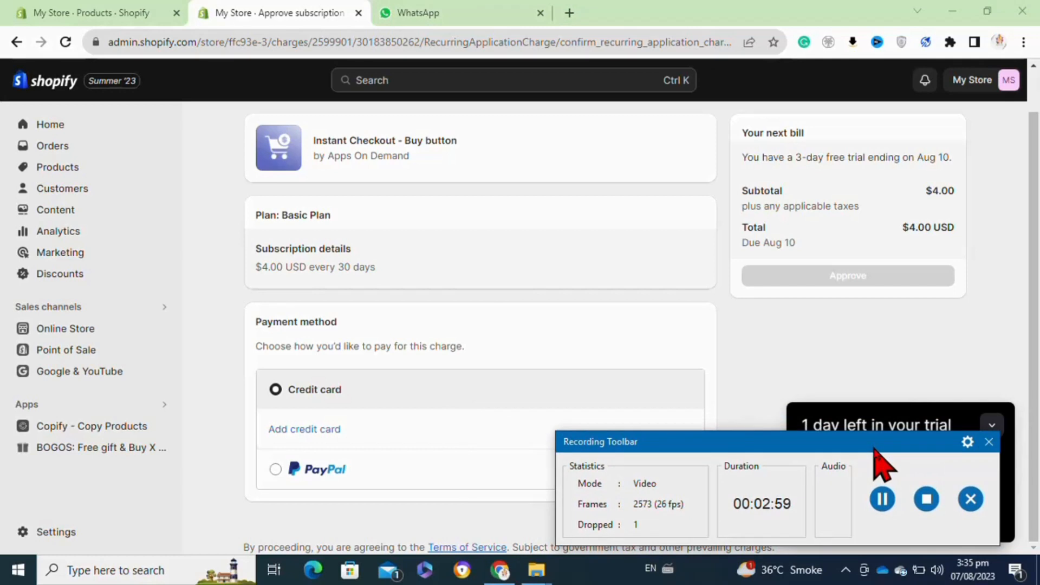
mouse_move(369, 514)
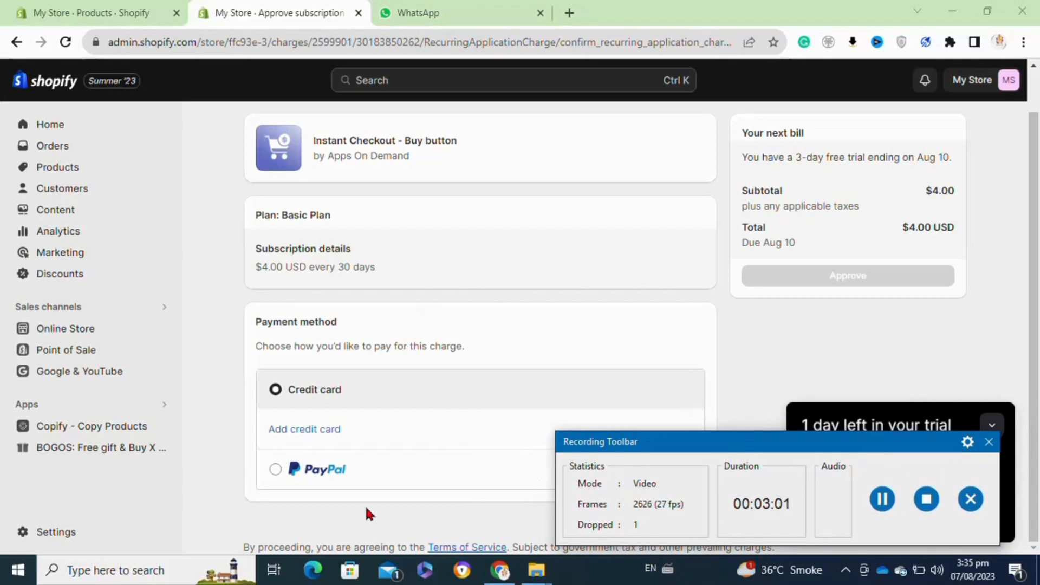
mouse_move(307, 534)
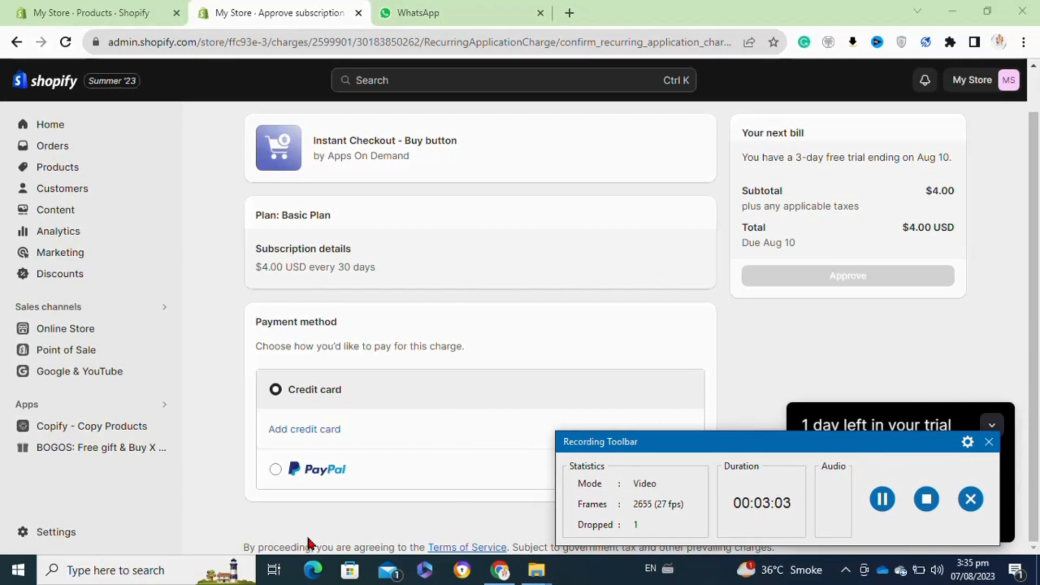